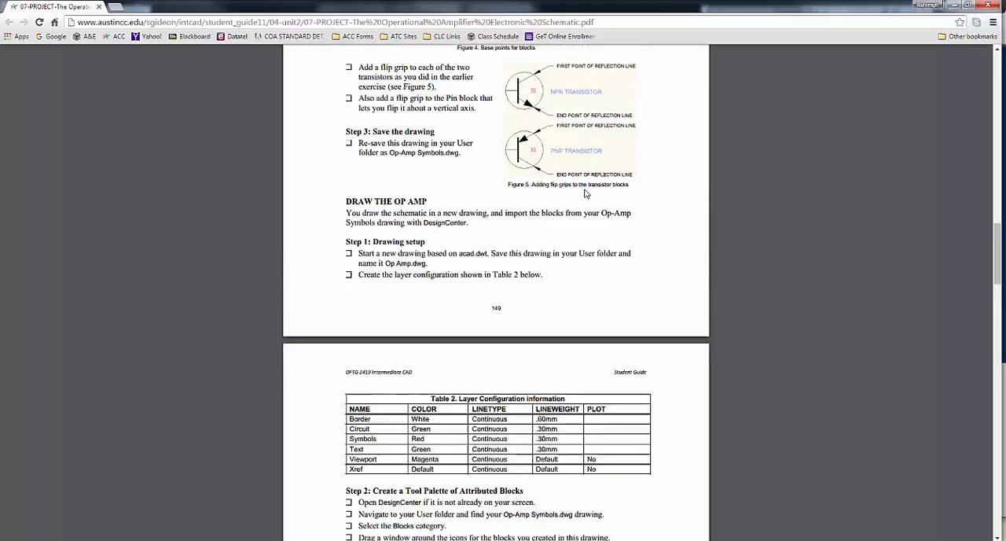
Step: Highlight the 'Draw the Op Amp' heading and introductory sentence in the PDF guide
{"action": "scroll", "scroll_direction": "down", "scroll_amount": 3}
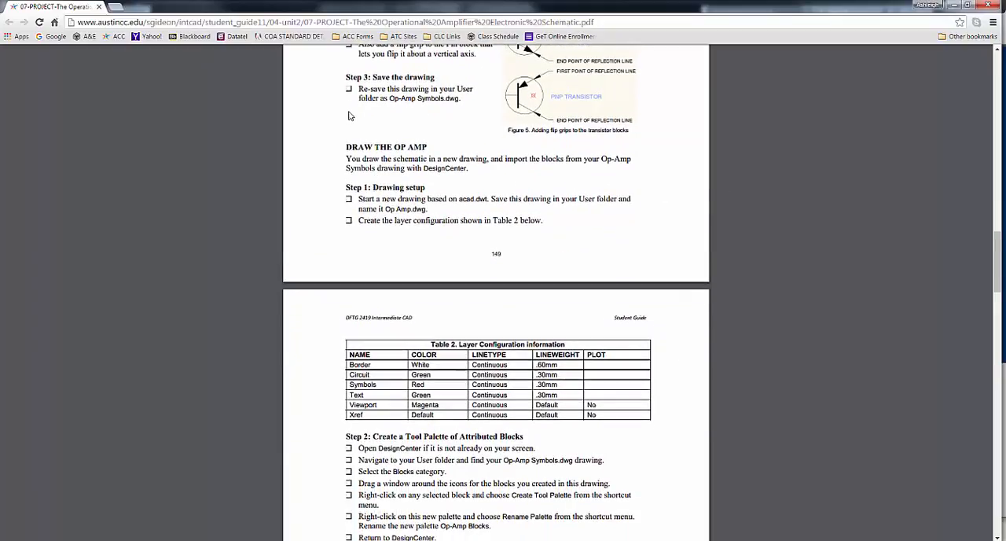
{"action": "left_click_drag", "start_coordinate": [345, 147], "coordinate": [470, 168]}
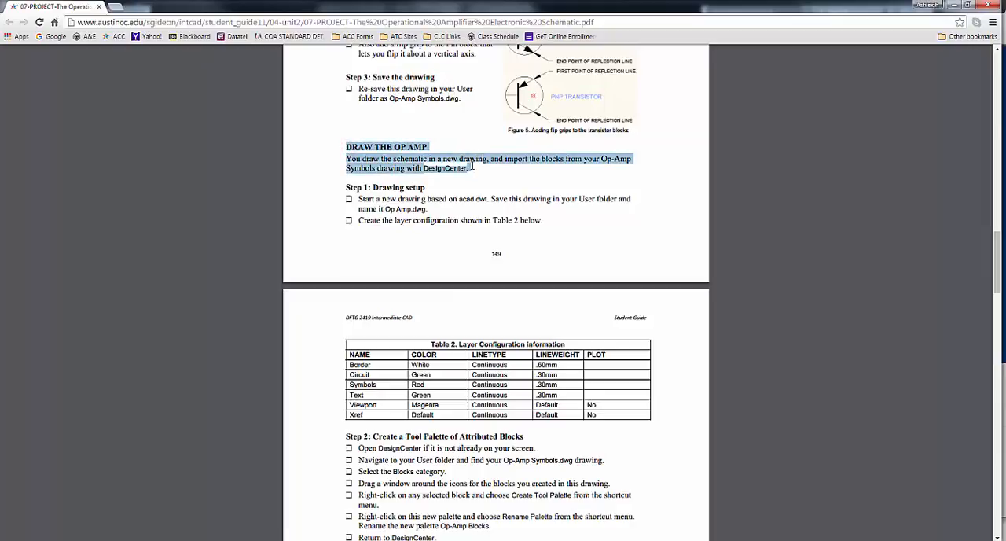
{"action": "left_click", "coordinate": [475, 177]}
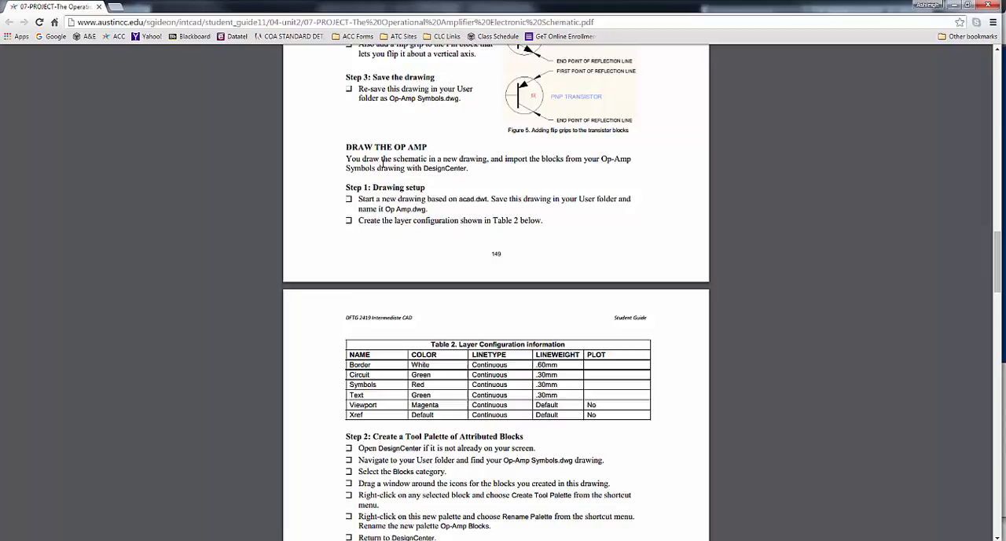
{"action": "left_click_drag", "start_coordinate": [346, 157], "coordinate": [494, 158]}
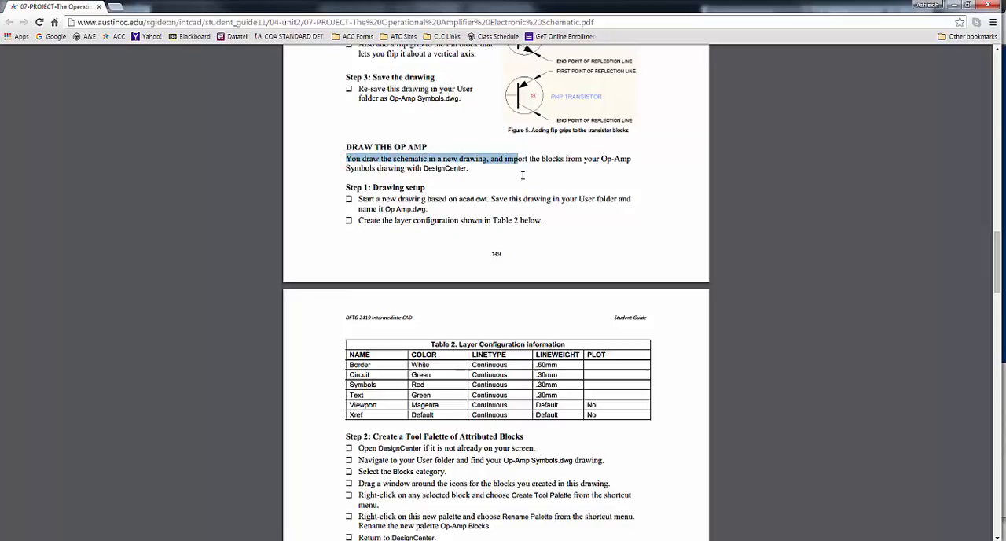
{"action": "left_click_drag", "start_coordinate": [517, 158], "coordinate": [468, 168]}
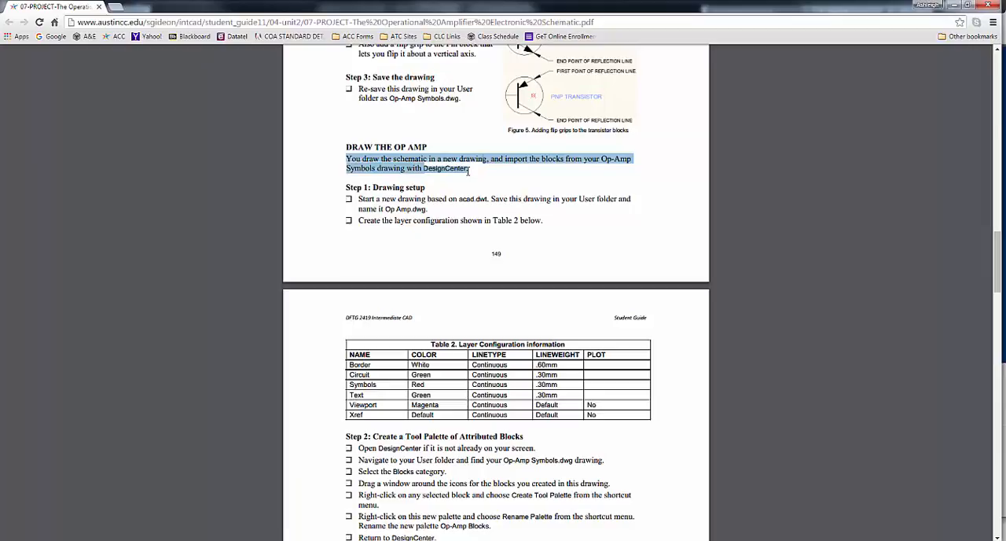
Step: Close the resistor's Tool Properties dialog and start a new blank drawing
{"action": "key", "text": "alt+tab"}
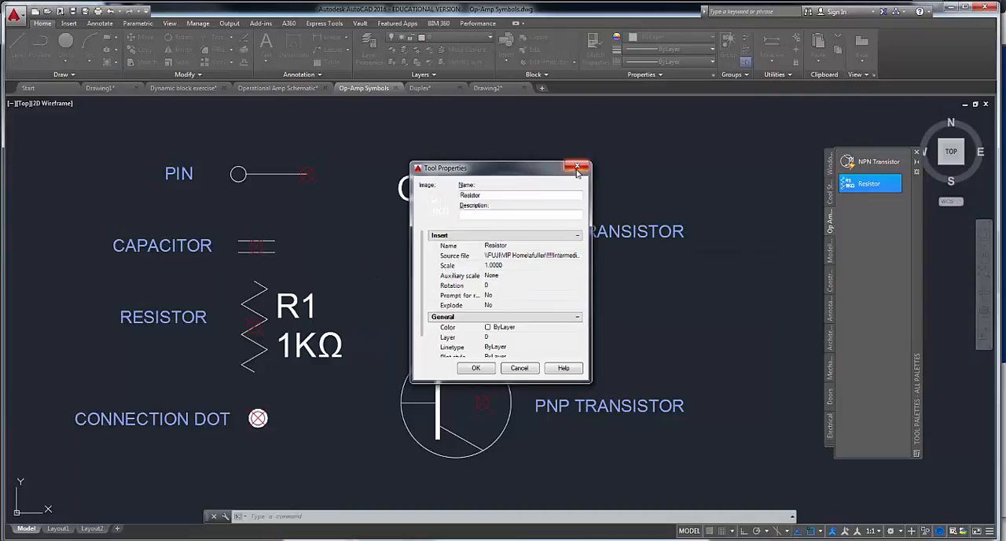
{"action": "left_click", "coordinate": [577, 167]}
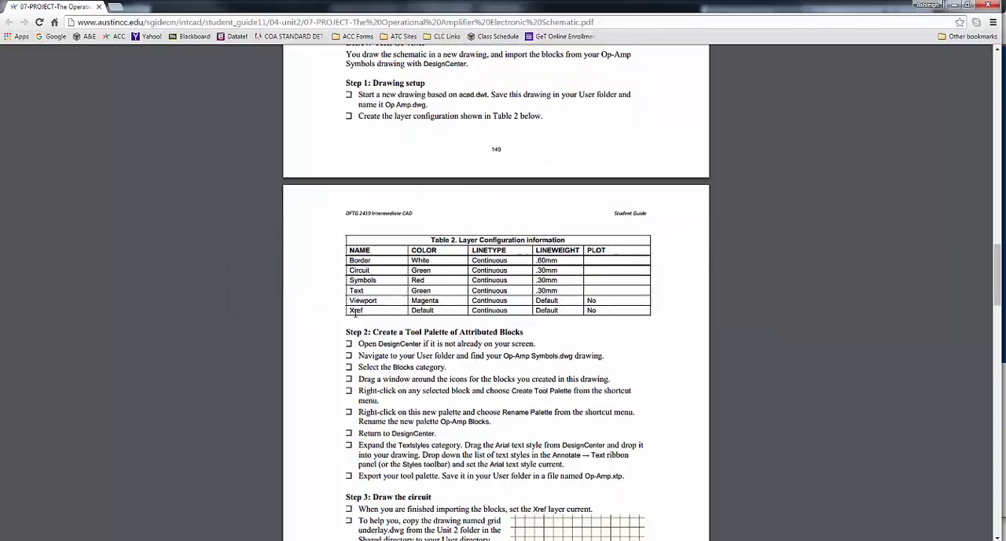
{"action": "left_click_drag", "start_coordinate": [360, 260], "coordinate": [381, 300]}
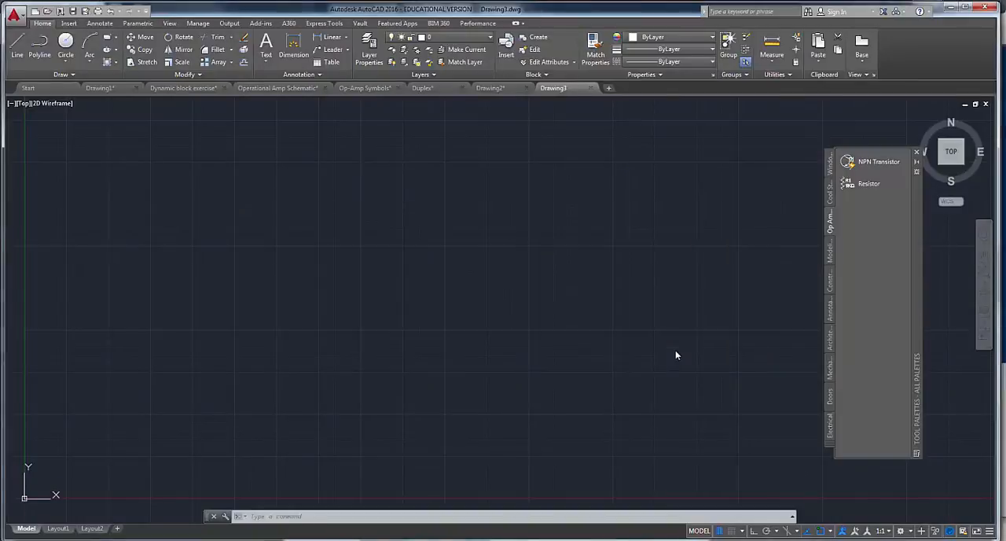
{"action": "mouse_move", "coordinate": [656, 287]}
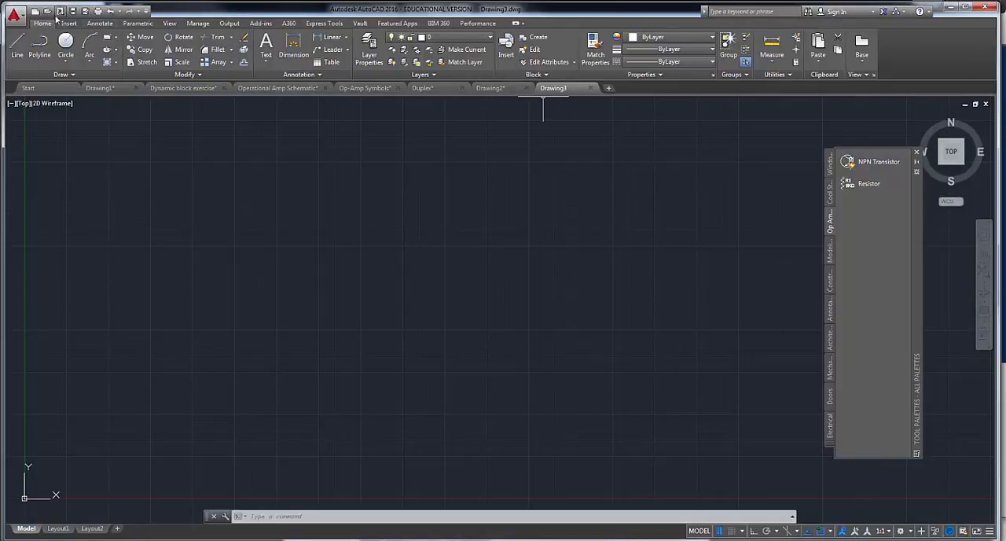
Step: Open DesignCenter over Drawing3 to browse the open drawings
{"action": "left_click", "coordinate": [68, 23]}
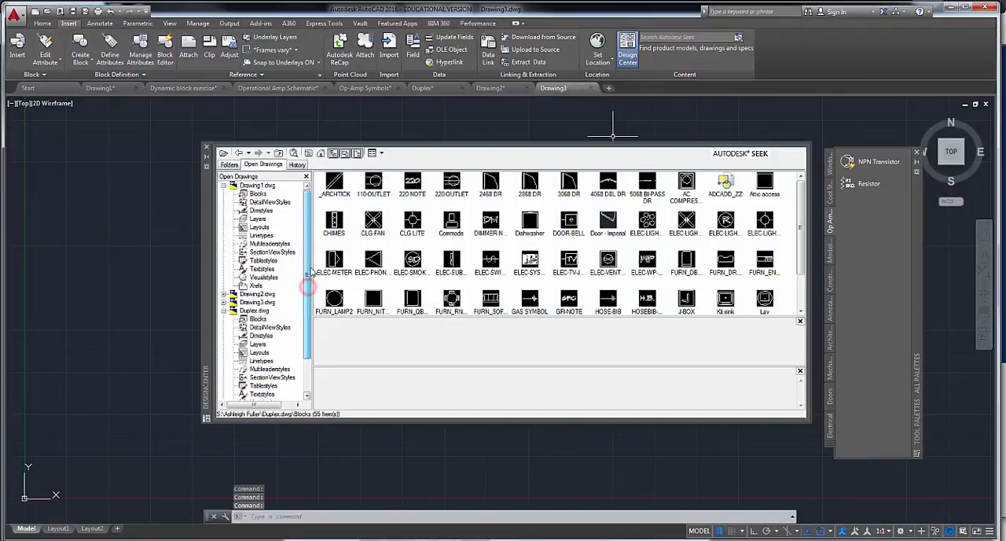
Step: Show the Operational Amp Schematic's layers in DesignCenter and copy them into Drawing3
{"action": "scroll", "scroll_direction": "down", "scroll_amount": 3}
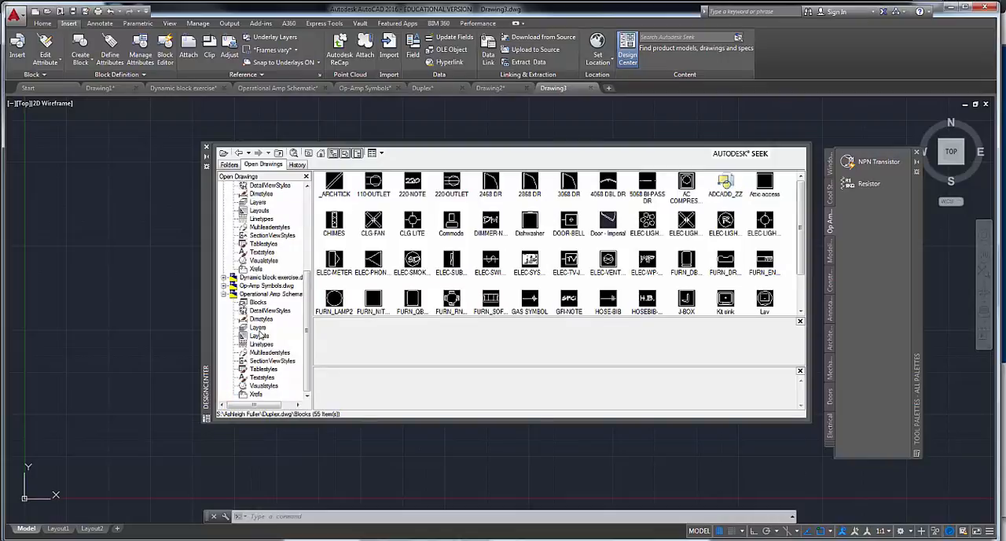
{"action": "left_click", "coordinate": [258, 327]}
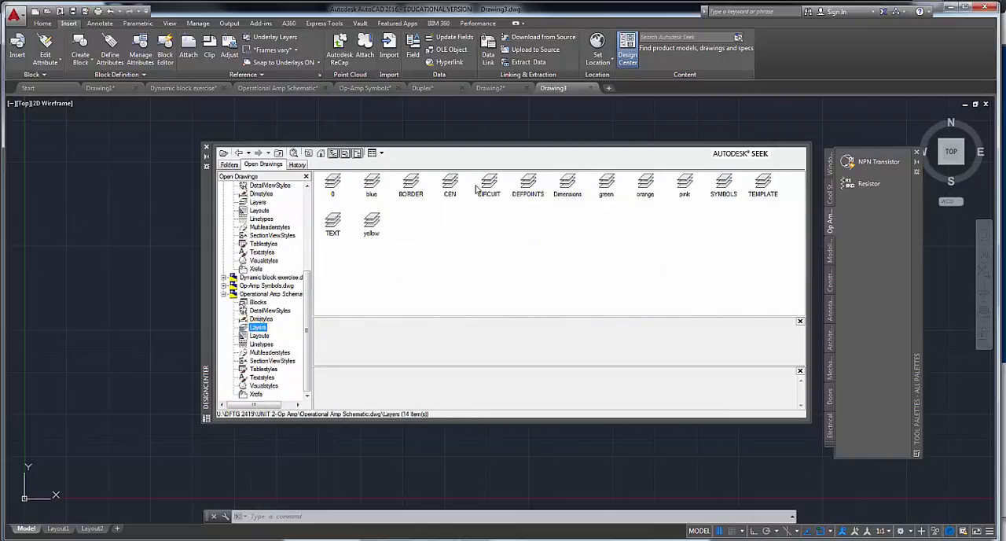
{"action": "left_click", "coordinate": [488, 181]}
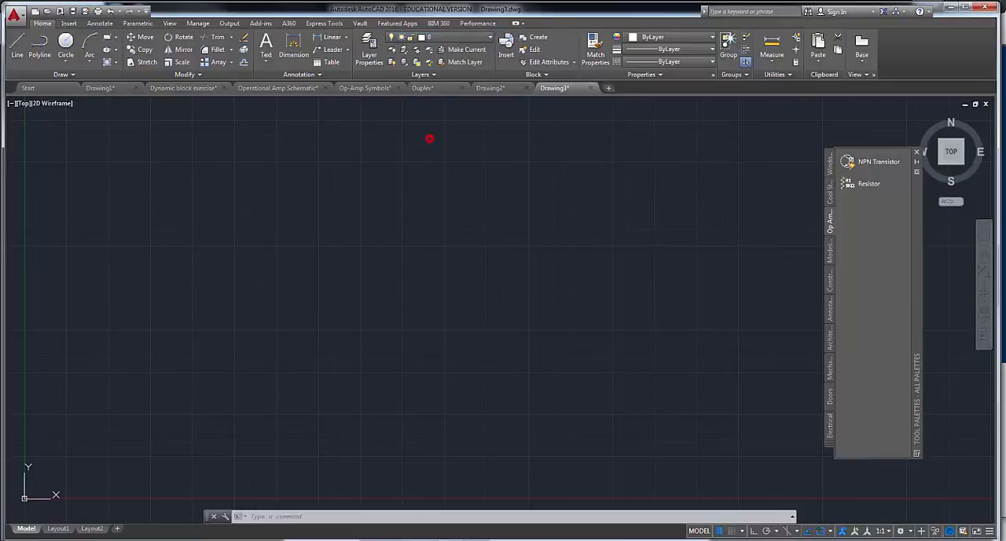
Step: Create a coloured X-Ref layer in the layer manager and make it current
{"action": "left_click", "coordinate": [369, 47]}
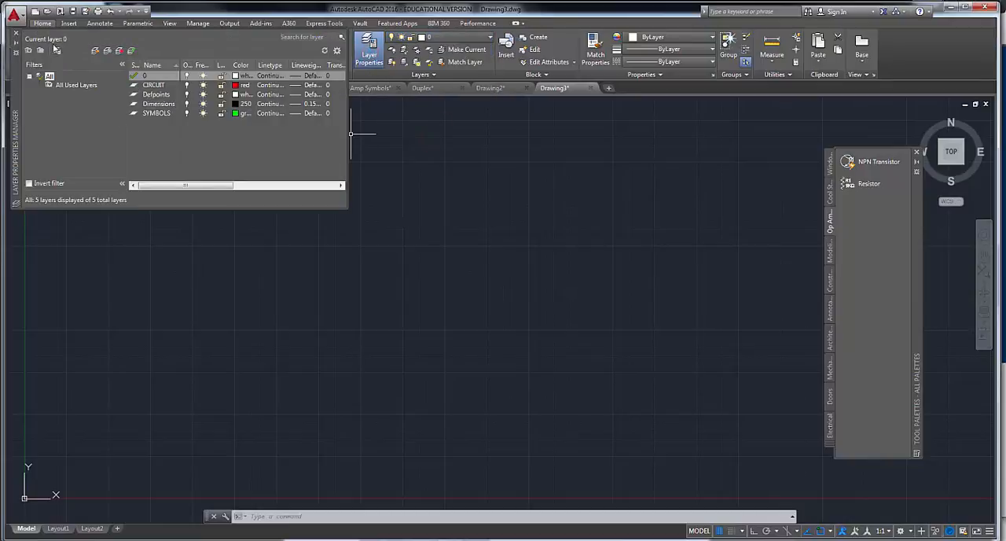
{"action": "left_click", "coordinate": [94, 50]}
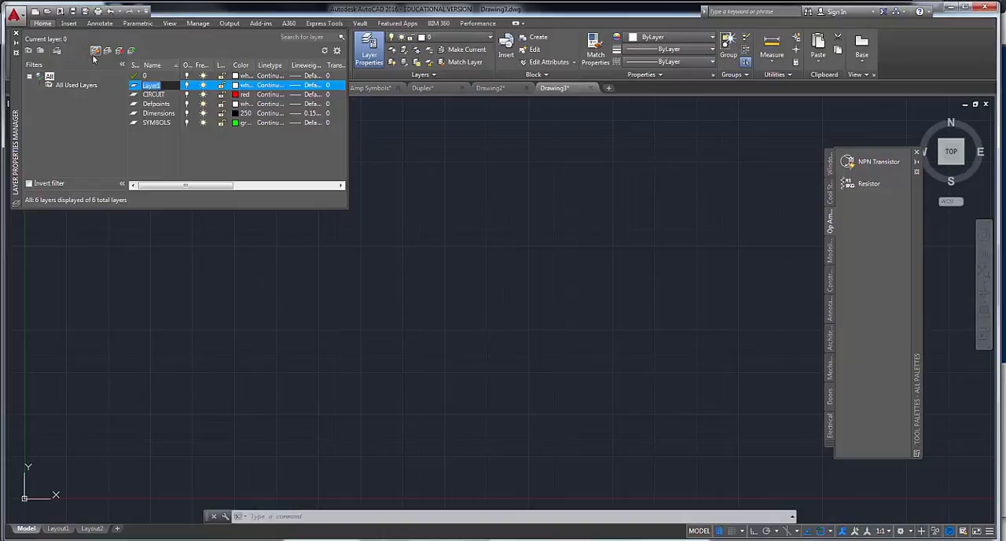
{"action": "type", "text": "X-Ref"}
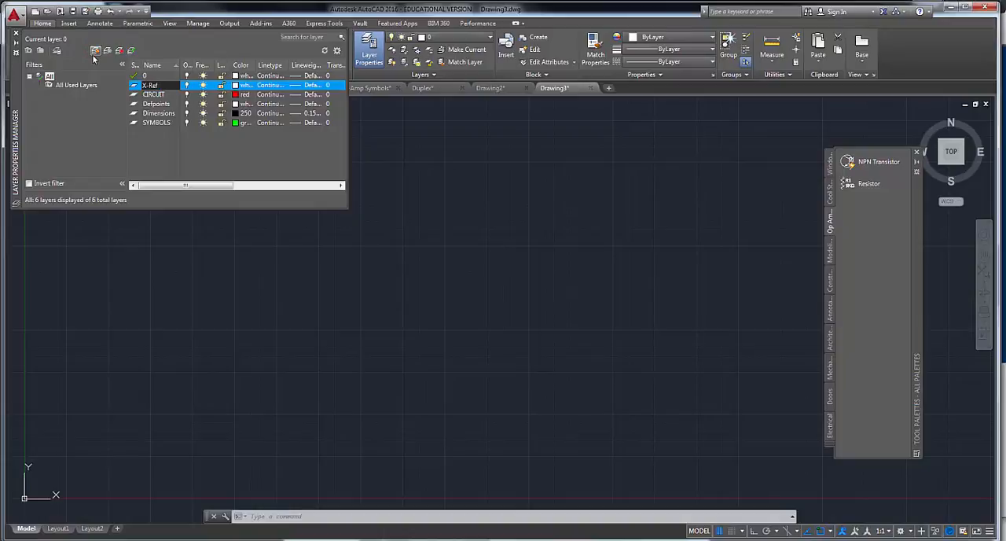
{"action": "left_click", "coordinate": [243, 85]}
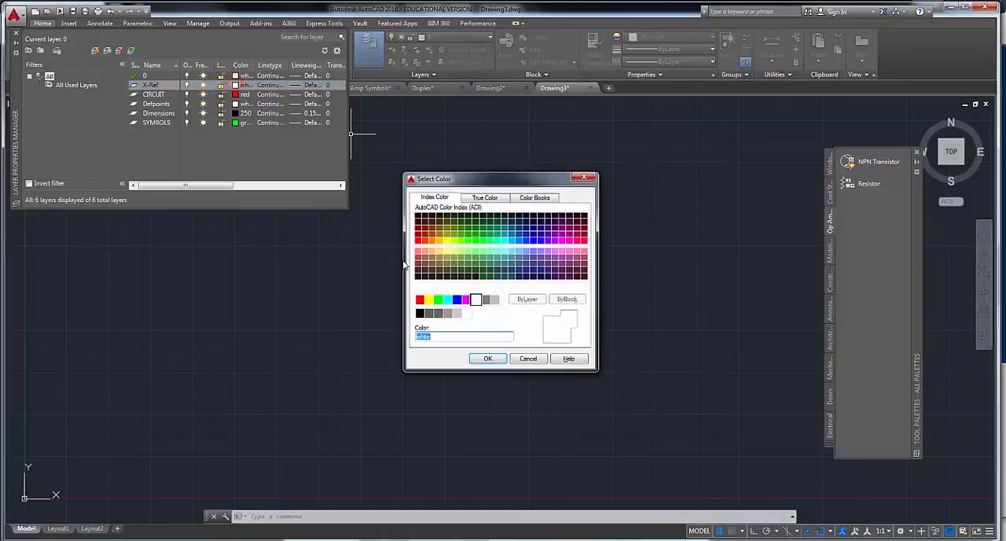
{"action": "left_click", "coordinate": [488, 358]}
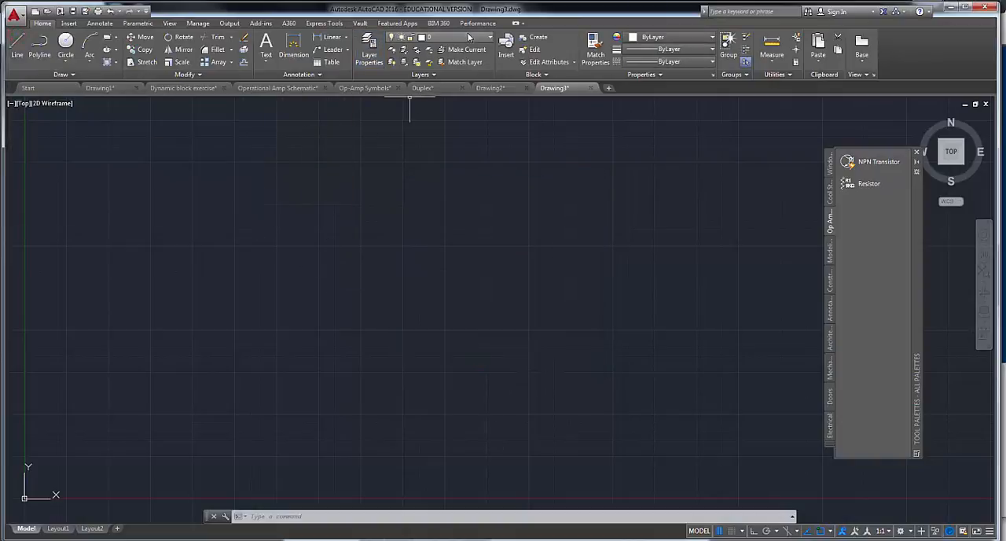
{"action": "left_click", "coordinate": [491, 37]}
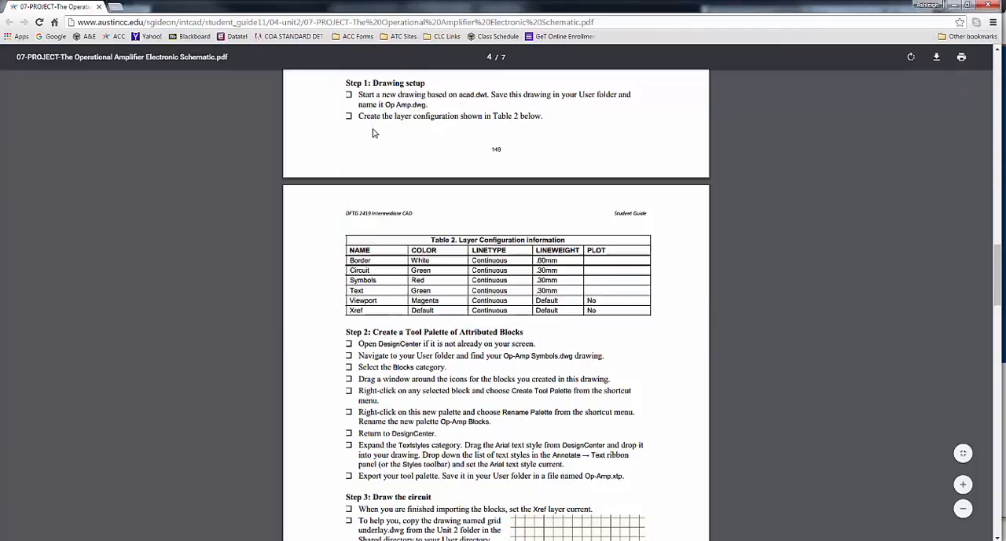
{"action": "scroll", "scroll_direction": "down", "scroll_amount": 3}
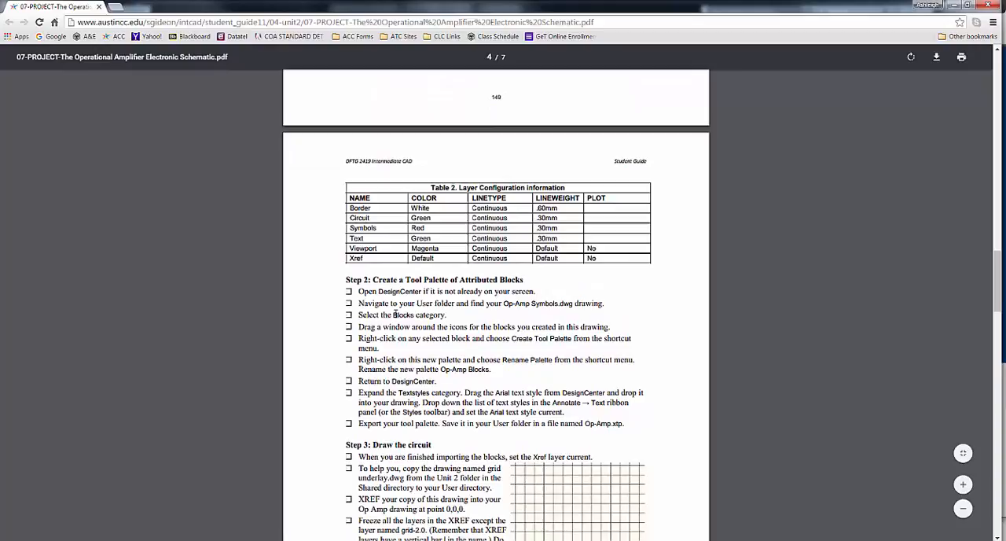
{"action": "scroll", "scroll_direction": "down", "scroll_amount": 3}
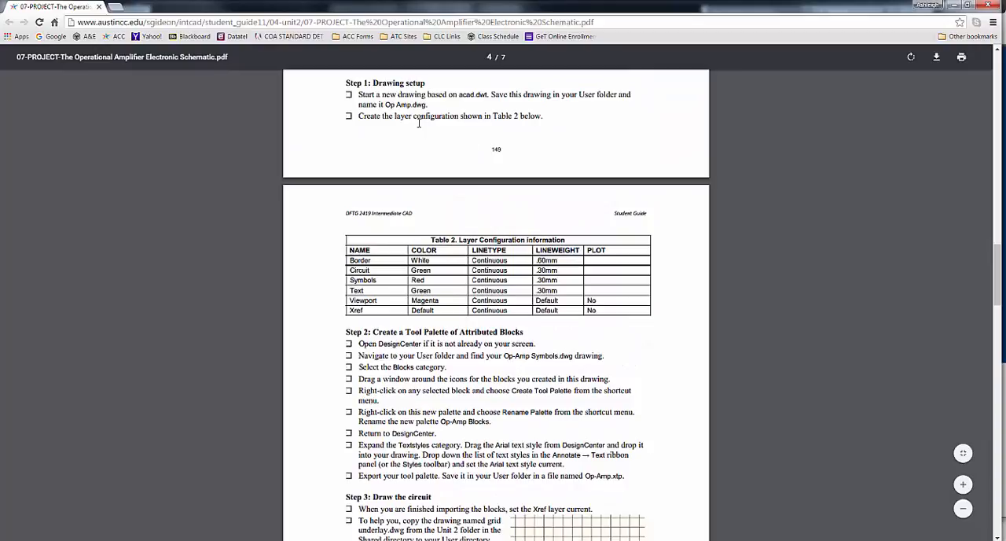
{"action": "left_click_drag", "start_coordinate": [460, 94], "coordinate": [530, 116]}
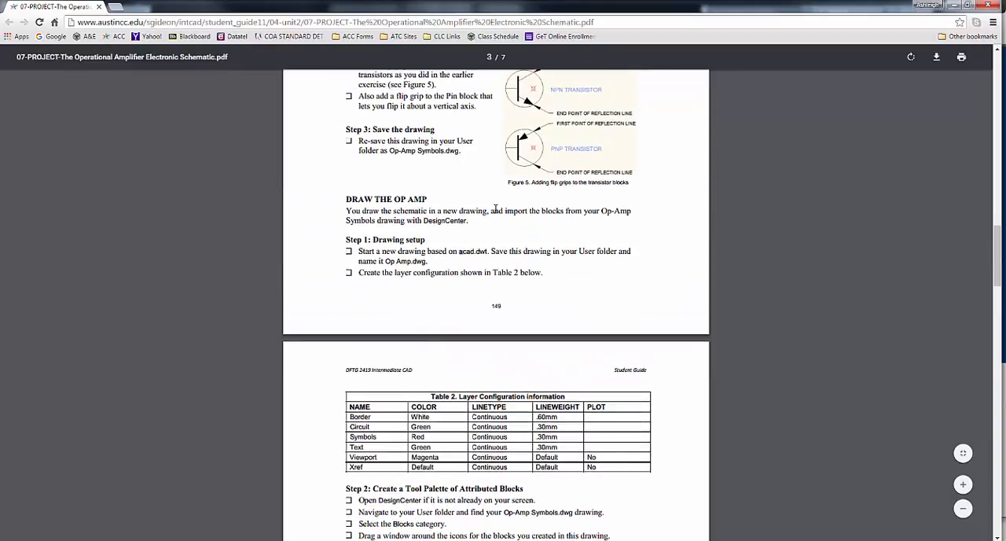
{"action": "left_click_drag", "start_coordinate": [346, 210], "coordinate": [467, 221]}
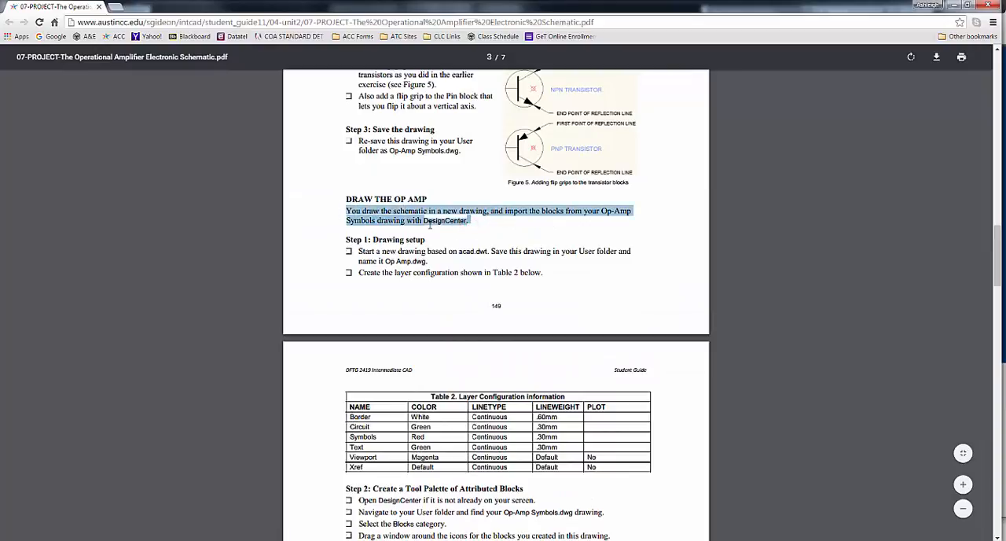
{"action": "scroll", "scroll_direction": "down", "scroll_amount": 3}
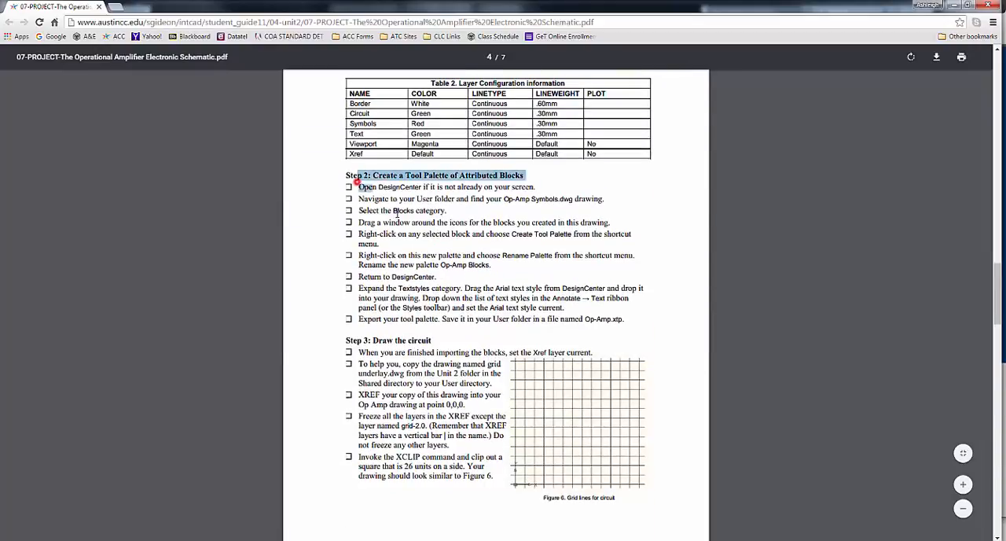
{"action": "scroll", "scroll_direction": "down", "scroll_amount": 3}
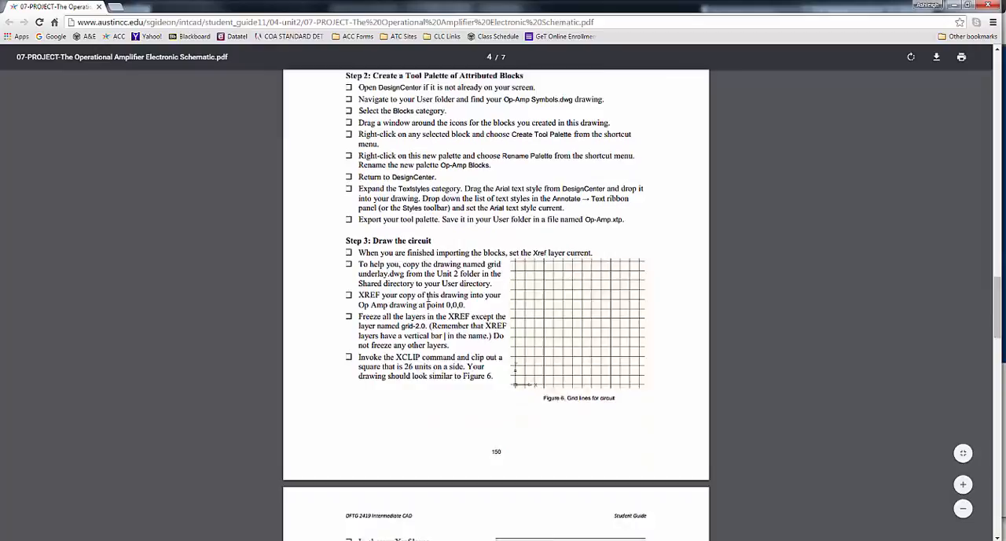
{"action": "scroll", "scroll_direction": "down", "scroll_amount": 3}
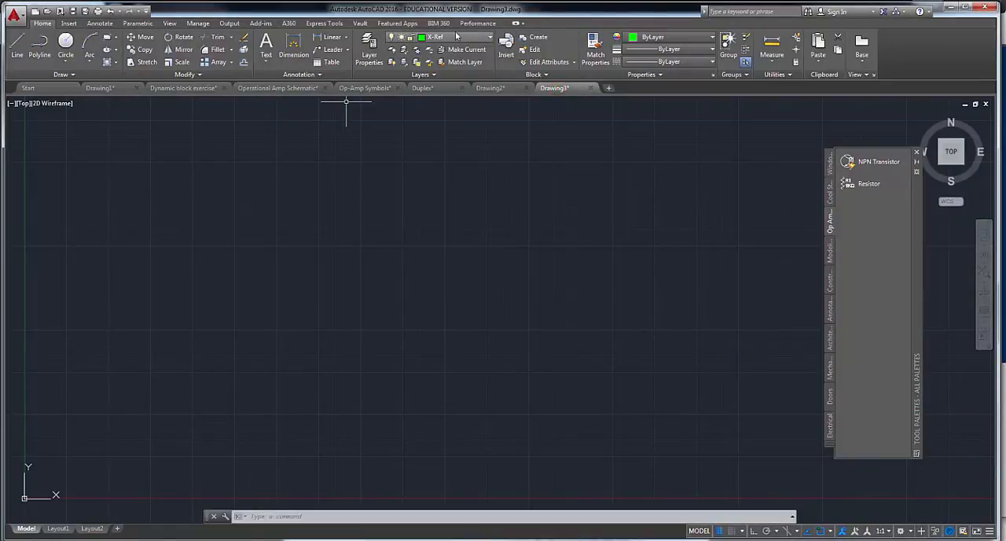
Step: Launch Attach on the Insert tab to choose a reference drawing file
{"action": "left_click", "coordinate": [68, 23]}
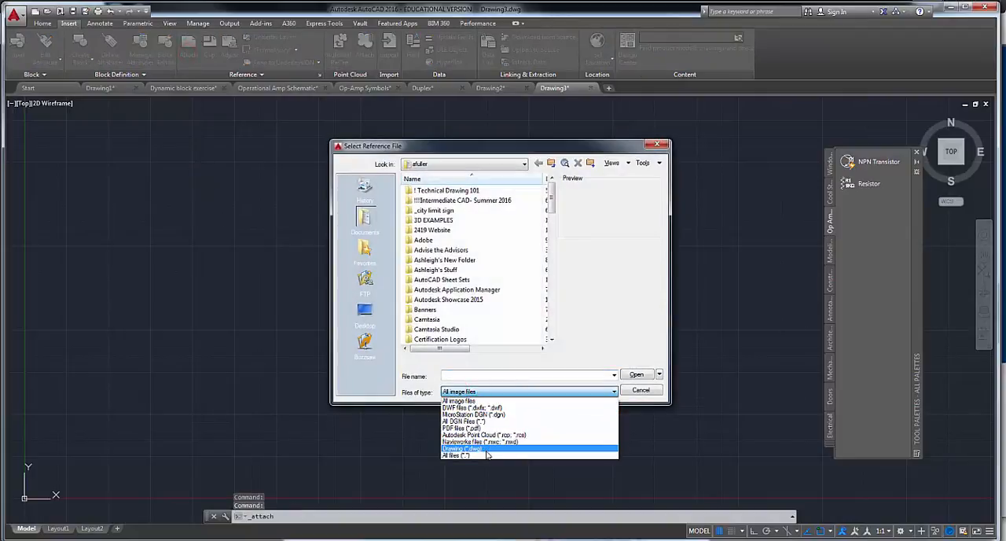
Step: Attach grid underlay.dwg from the Unit 2- Op Amp Schematic folder at 0,0,0
{"action": "left_click", "coordinate": [462, 448]}
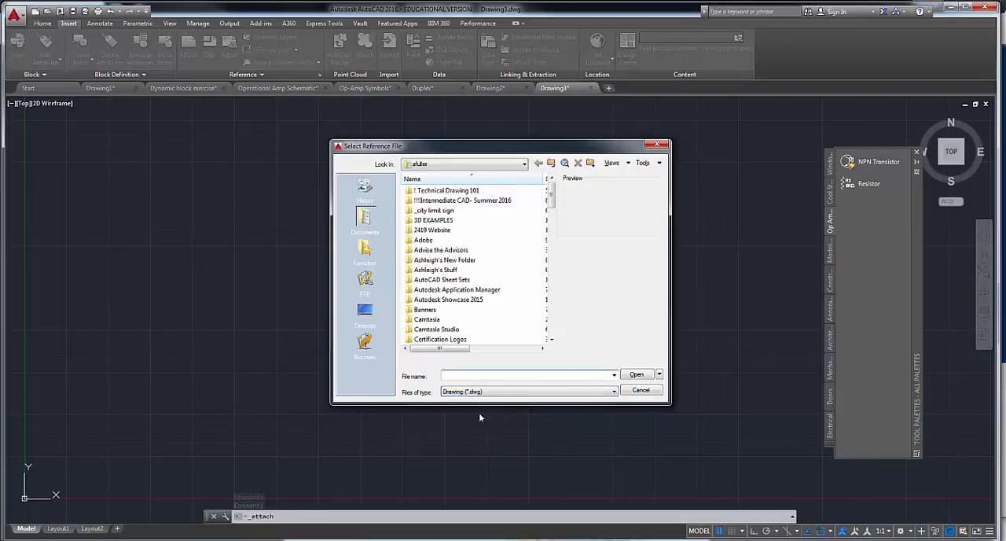
{"action": "double_click", "coordinate": [463, 200]}
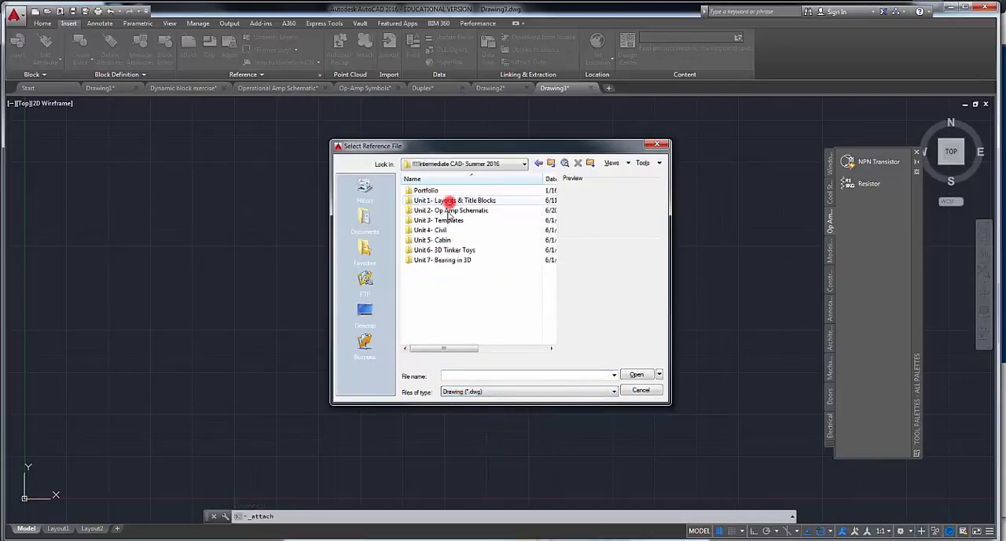
{"action": "left_click", "coordinate": [450, 210]}
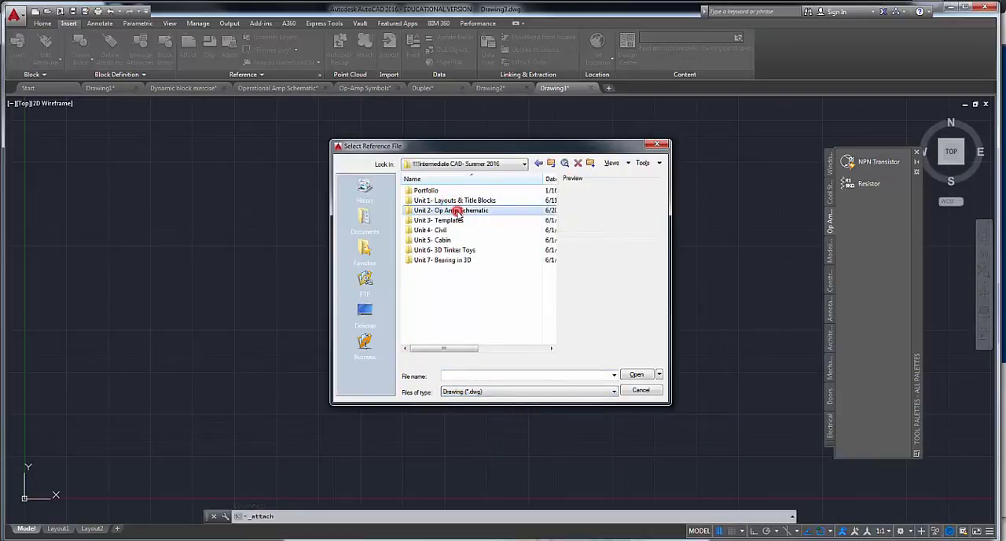
{"action": "double_click", "coordinate": [450, 210]}
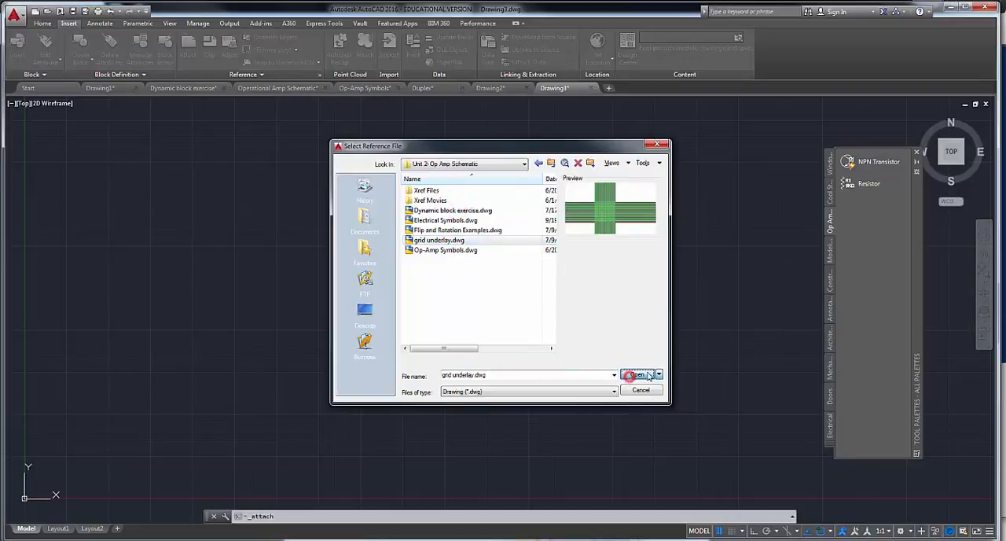
{"action": "left_click", "coordinate": [637, 374]}
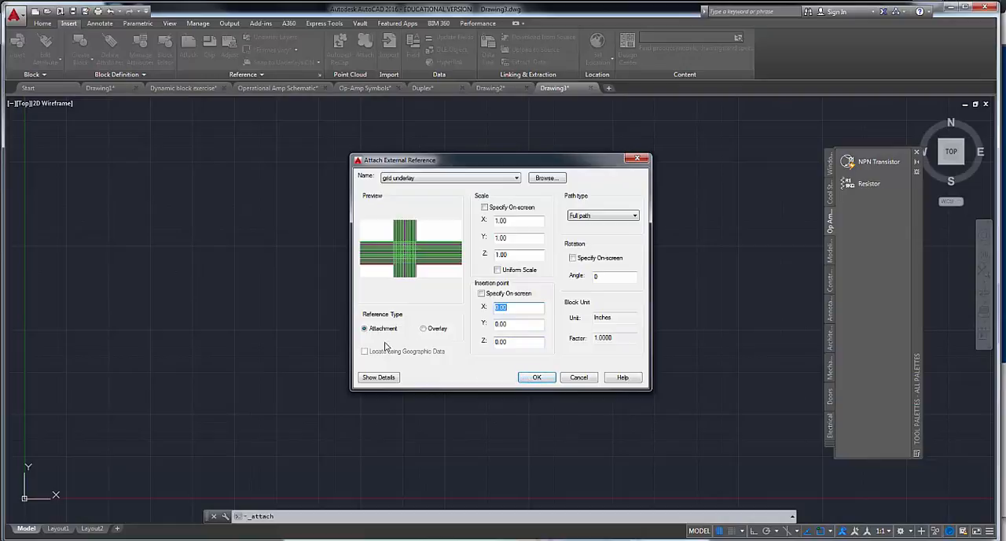
{"action": "left_click", "coordinate": [536, 377]}
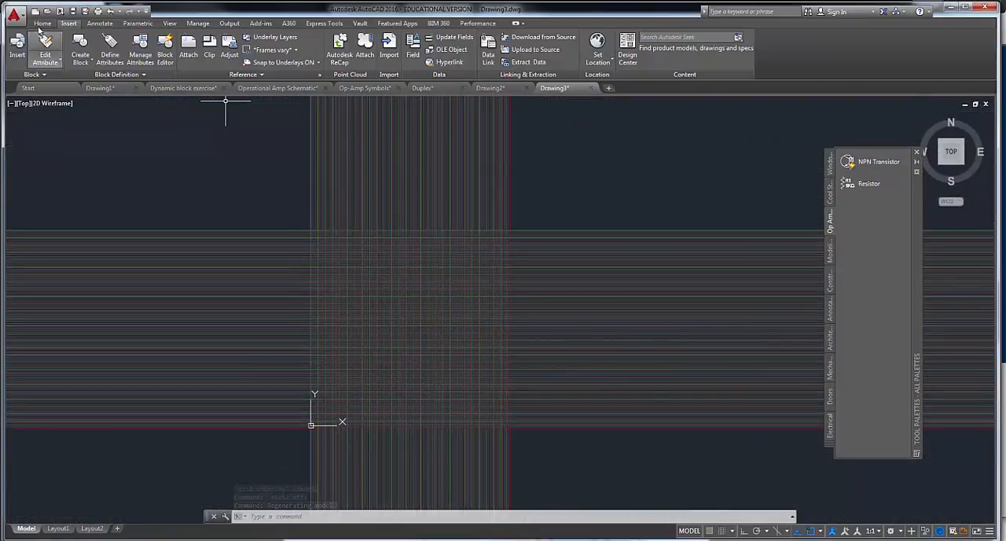
Step: Freeze the finer grid underlay layers in the Layer dropdown, keeping grid-2.0 visible
{"action": "left_click", "coordinate": [43, 23]}
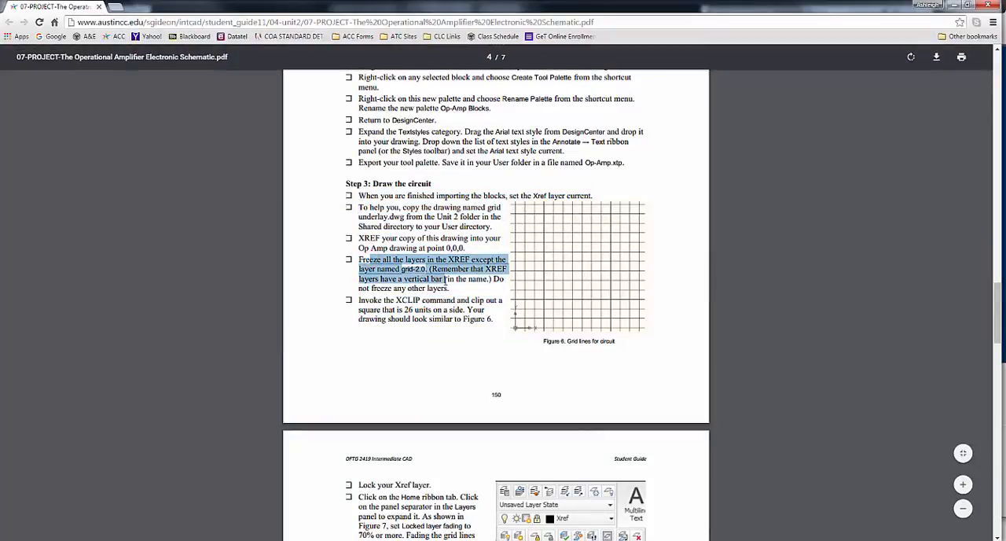
{"action": "left_click", "coordinate": [409, 357]}
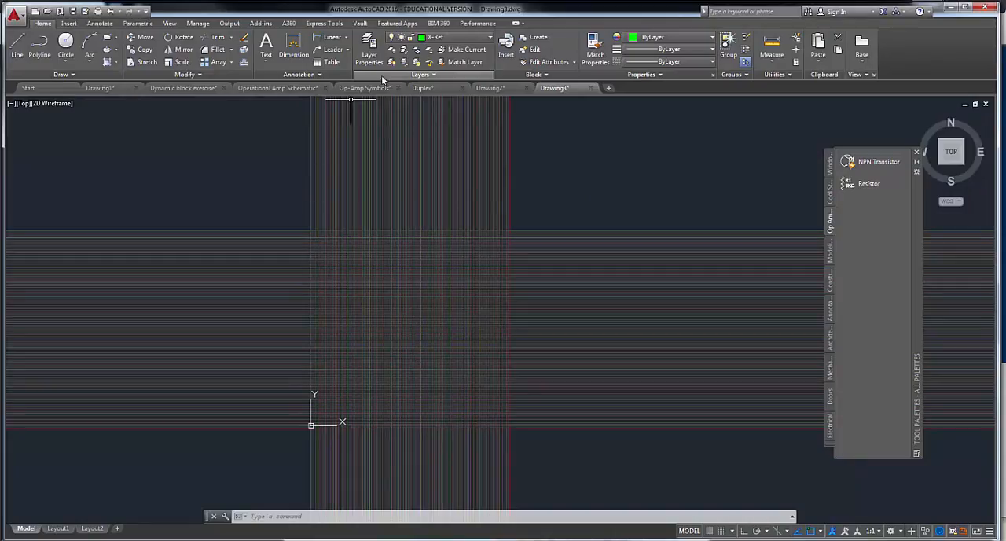
{"action": "left_click", "coordinate": [487, 37]}
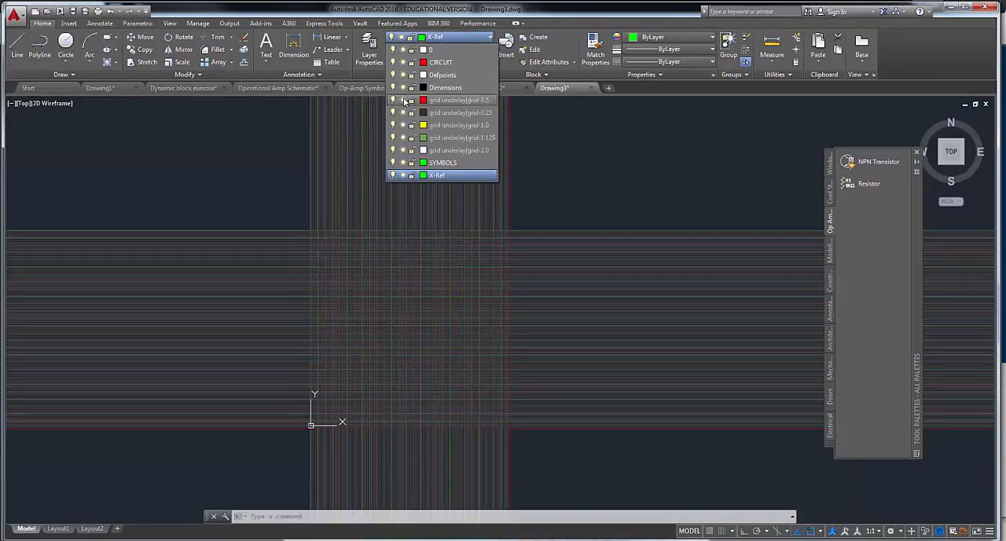
{"action": "left_click", "coordinate": [401, 100]}
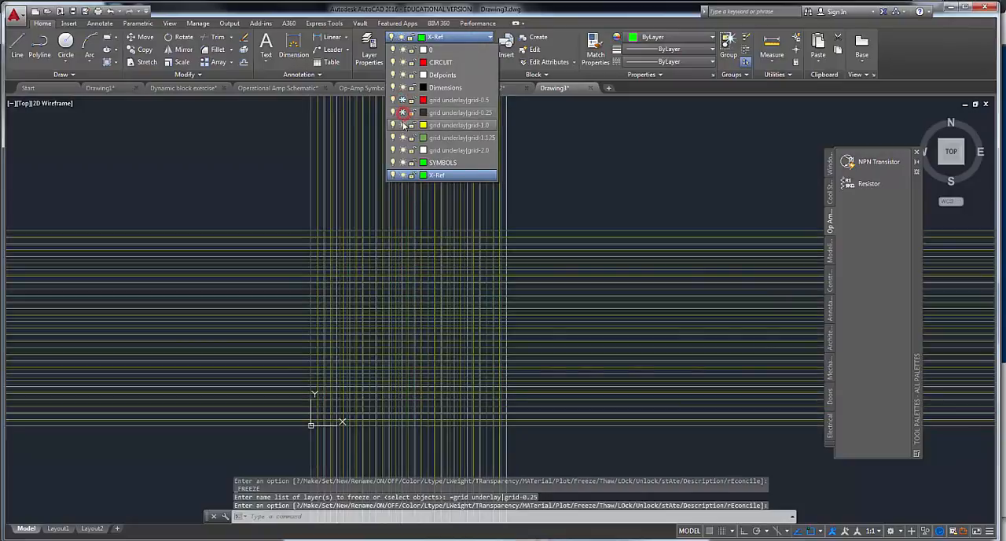
{"action": "left_click", "coordinate": [392, 125]}
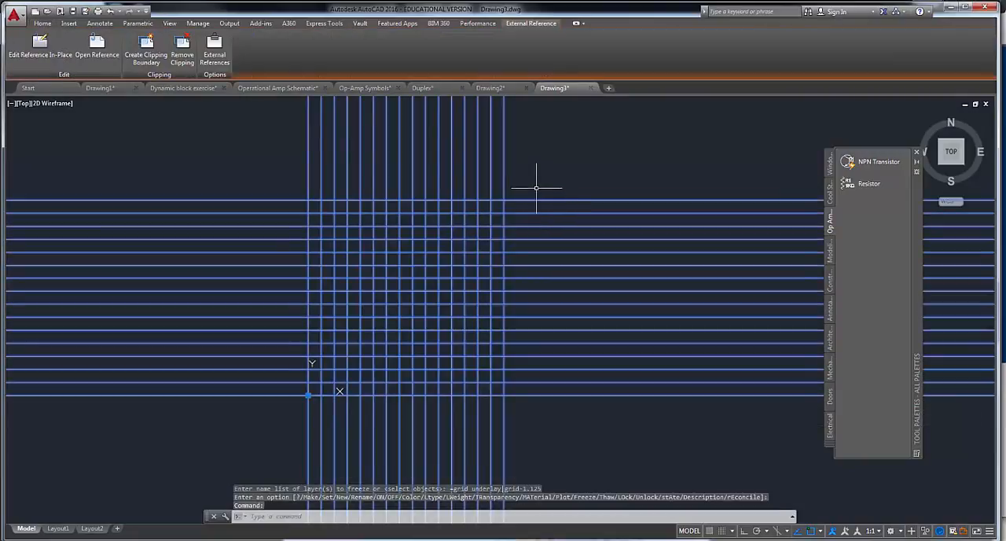
Step: Clip the grid xref with a rectangular boundary from the origin to the opposite grid intersection
{"action": "left_click", "coordinate": [42, 23]}
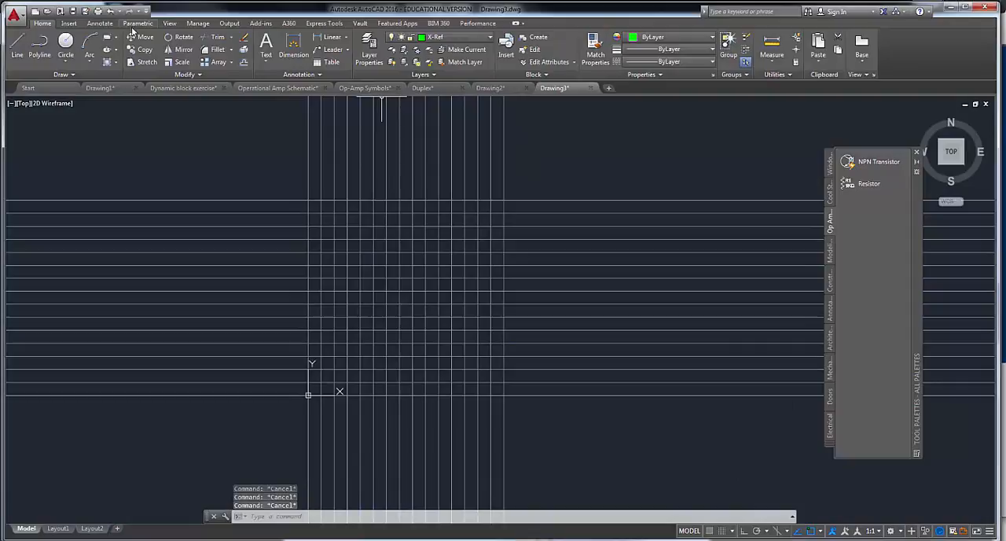
{"action": "left_click", "coordinate": [68, 22]}
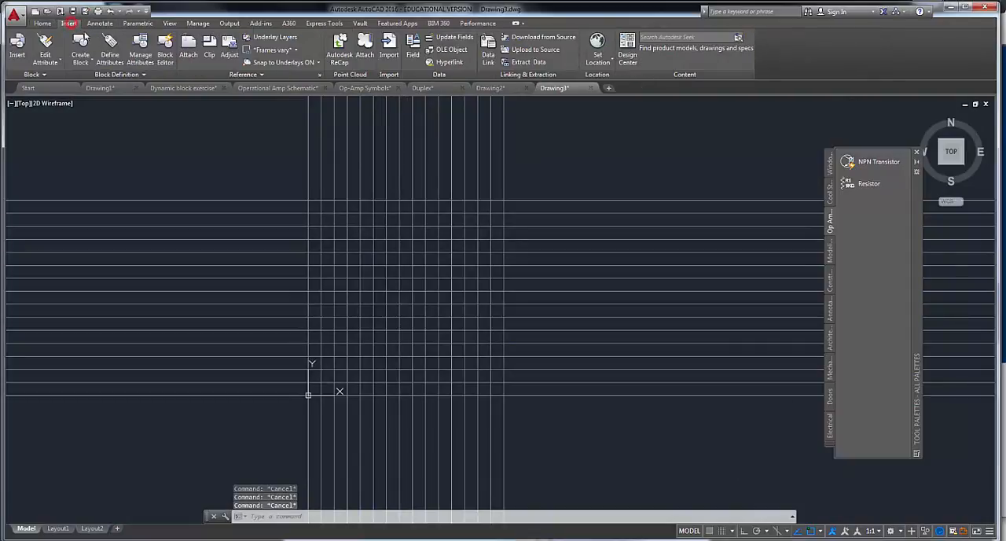
{"action": "mouse_move", "coordinate": [209, 46]}
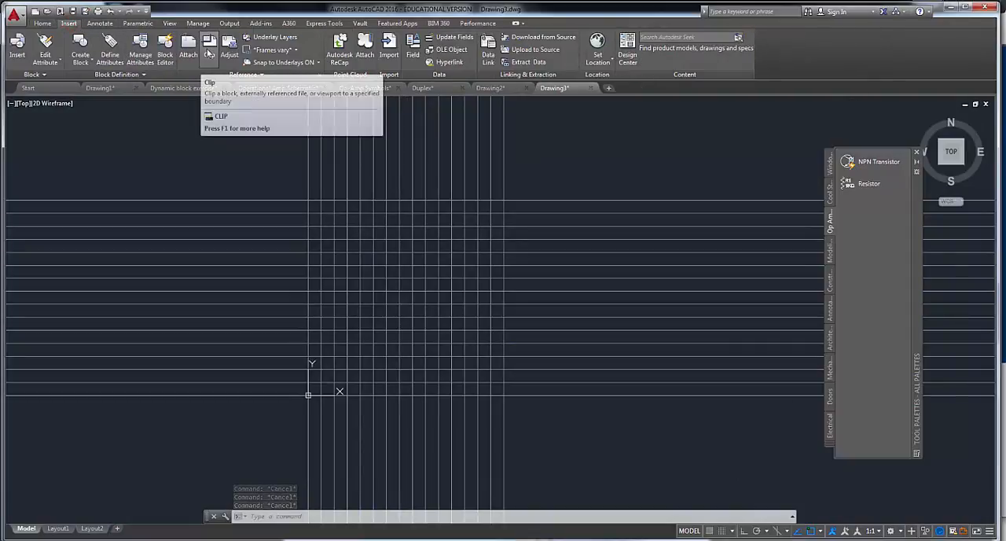
{"action": "left_click", "coordinate": [209, 45]}
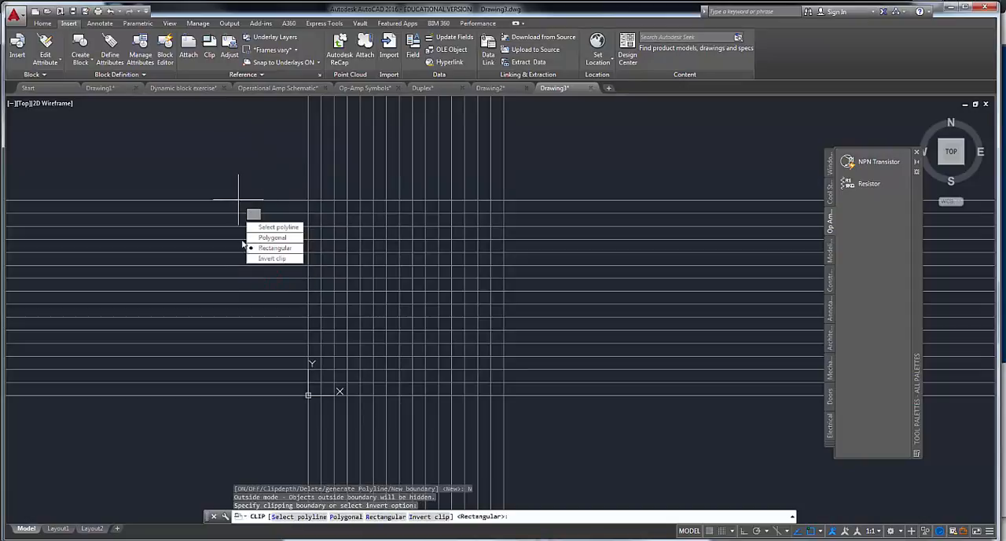
{"action": "left_click", "coordinate": [276, 248]}
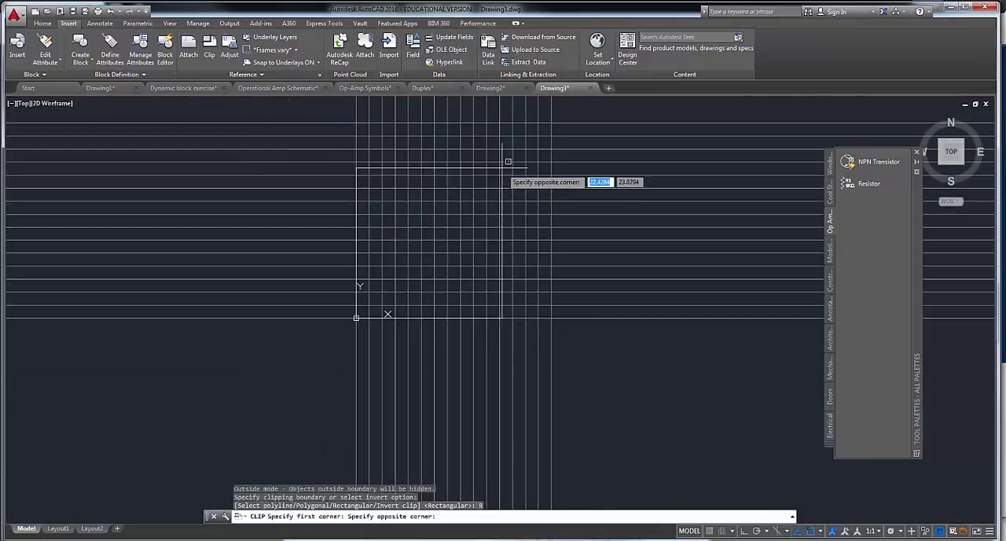
{"action": "mouse_move", "coordinate": [527, 149]}
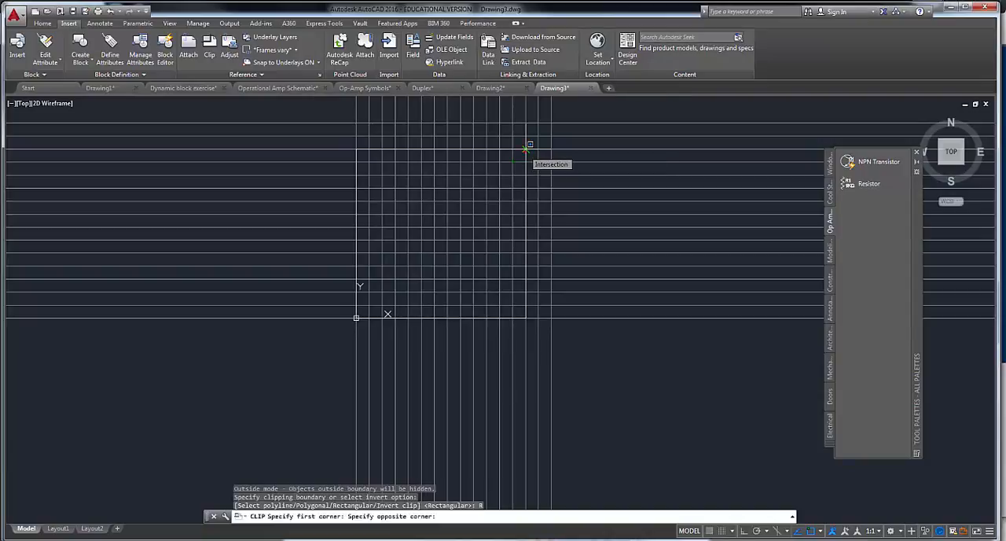
{"action": "left_click", "coordinate": [529, 146]}
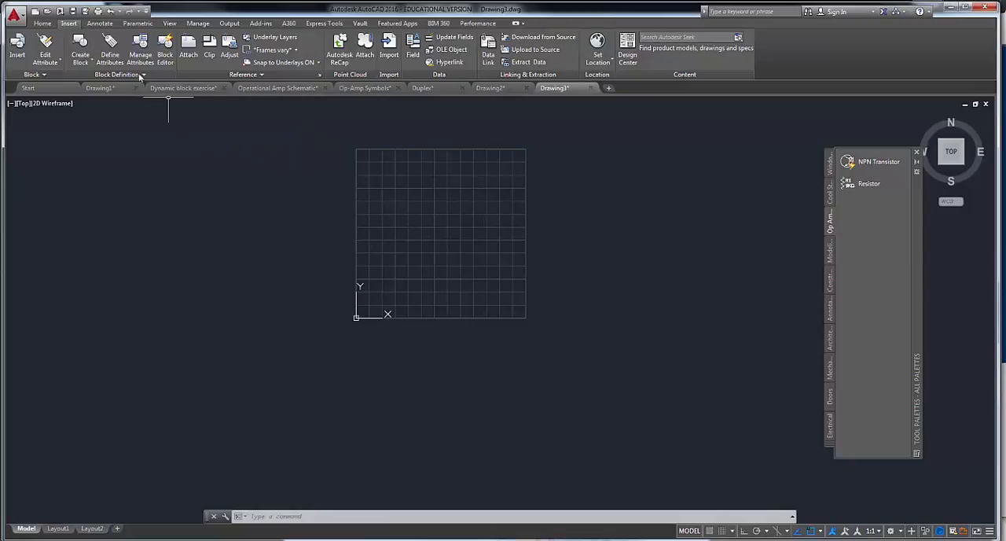
Step: Select CIRCUIT in the Home tab's Layer dropdown to make it current
{"action": "left_click", "coordinate": [43, 23]}
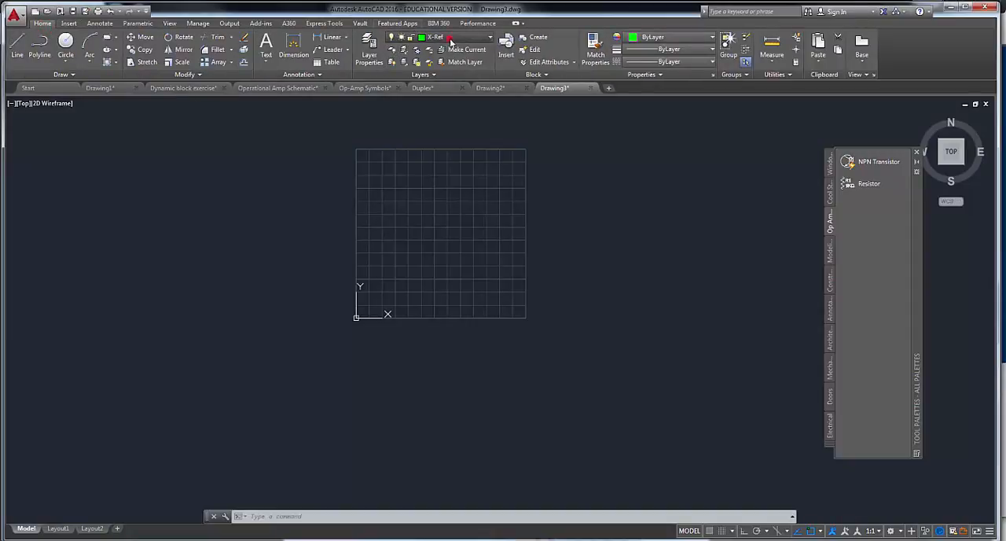
{"action": "left_click", "coordinate": [451, 36]}
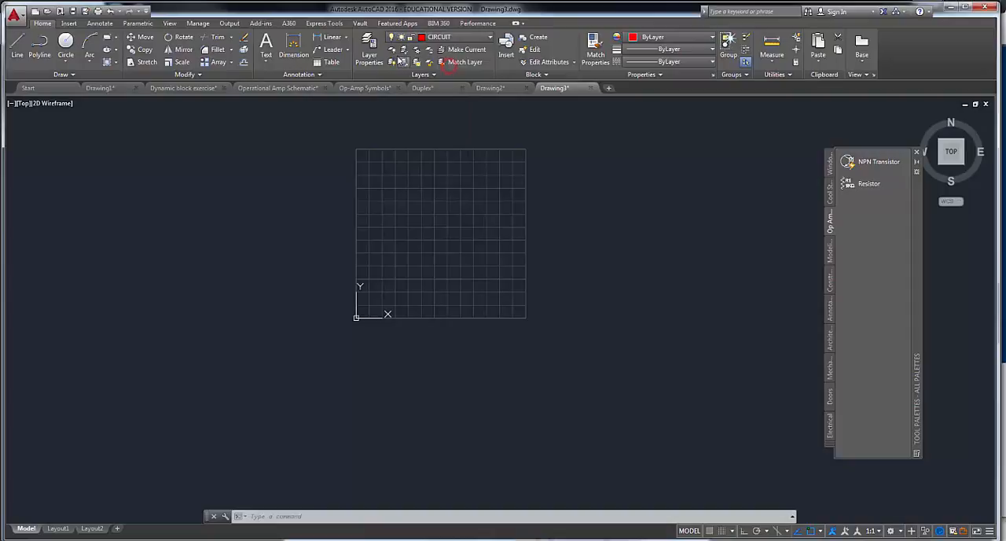
{"action": "left_click", "coordinate": [16, 48]}
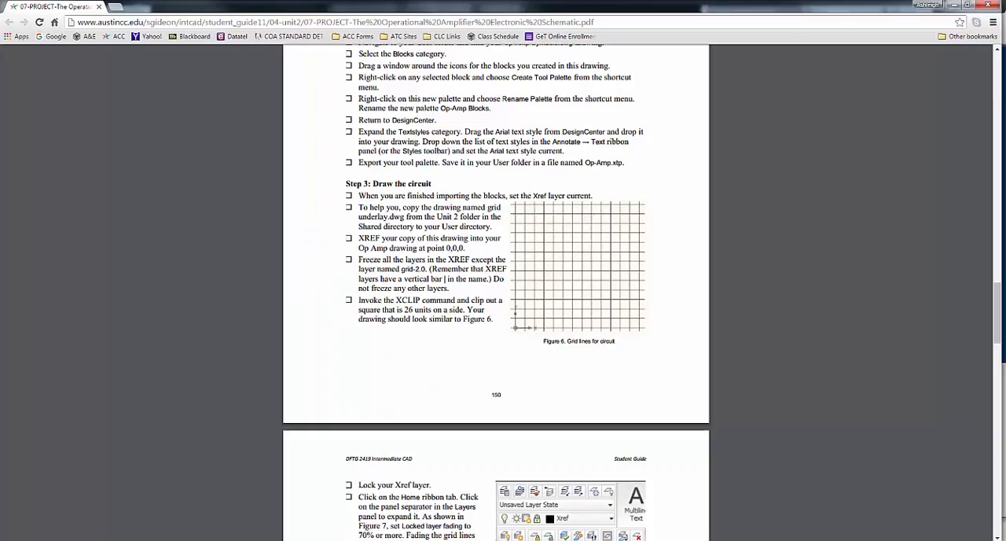
Step: Scroll the PDF guide to the page on locking the Xref layer
{"action": "scroll", "scroll_direction": "down", "scroll_amount": 3}
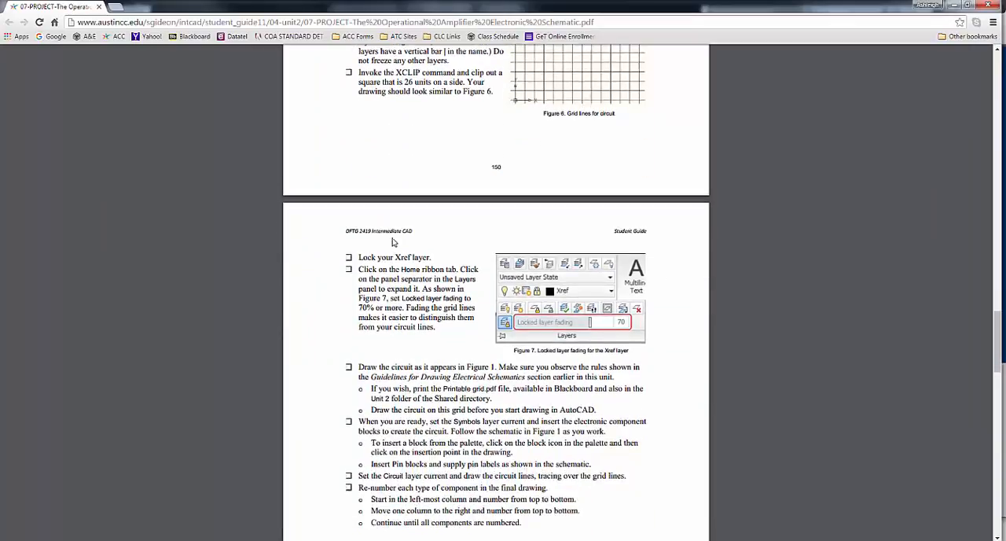
{"action": "scroll", "scroll_direction": "down", "scroll_amount": 3}
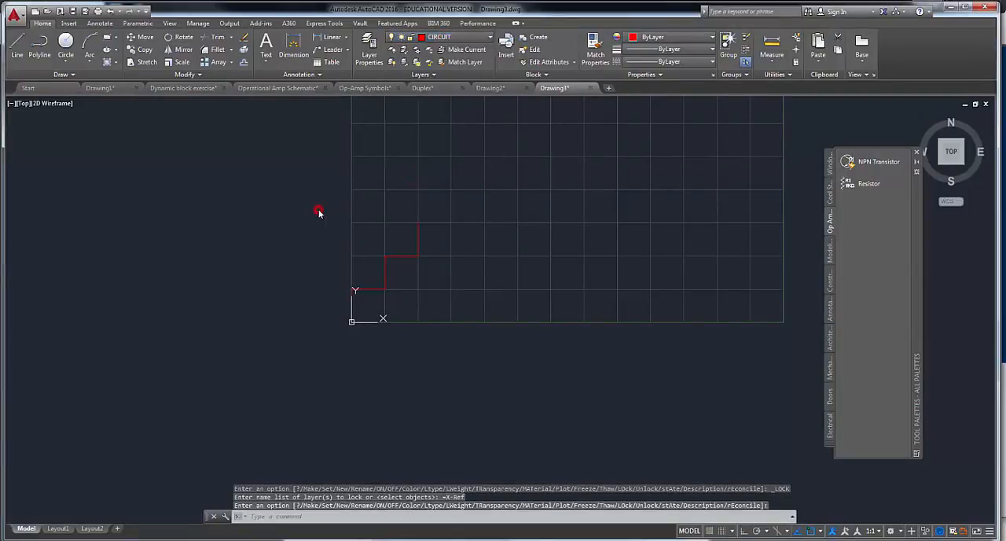
Step: Select the clipped grid xref, clear the selection, and switch to the Op-Amp Symbols drawing
{"action": "key", "text": "Escape"}
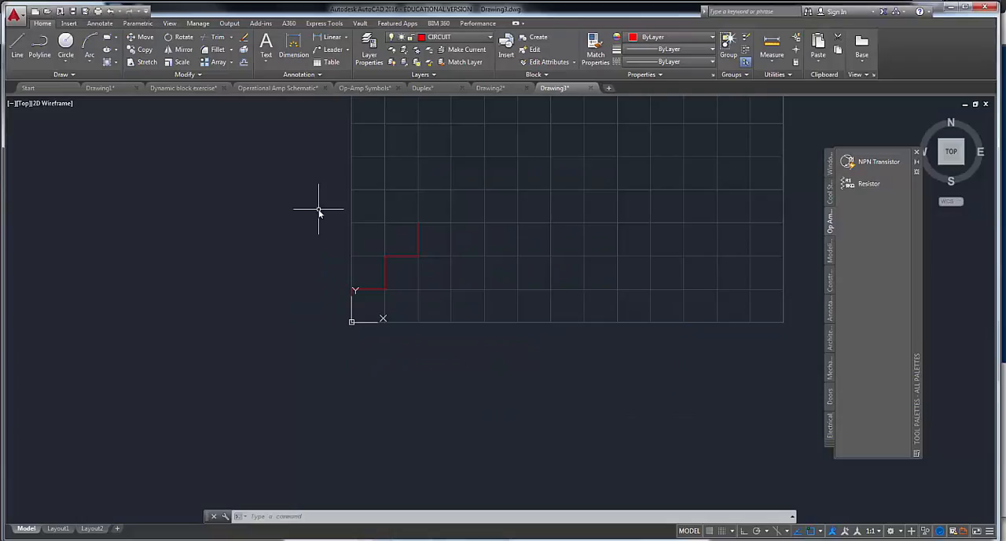
{"action": "left_click", "coordinate": [389, 236]}
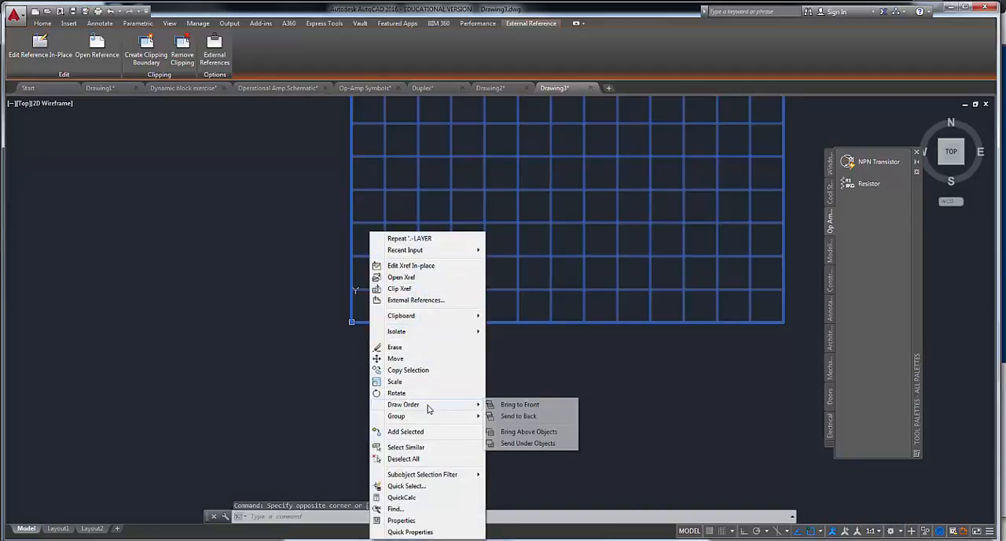
{"action": "mouse_move", "coordinate": [517, 415]}
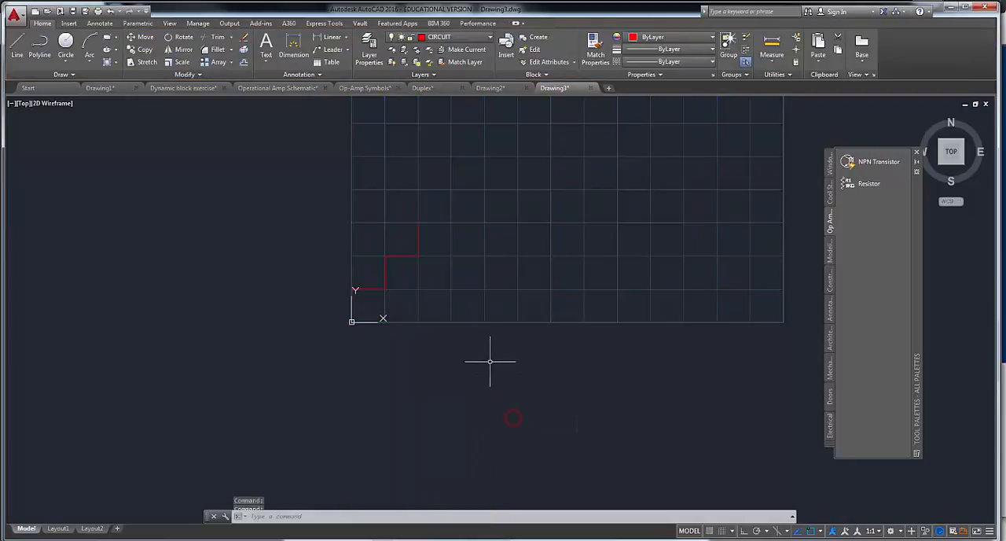
{"action": "key", "text": "Escape"}
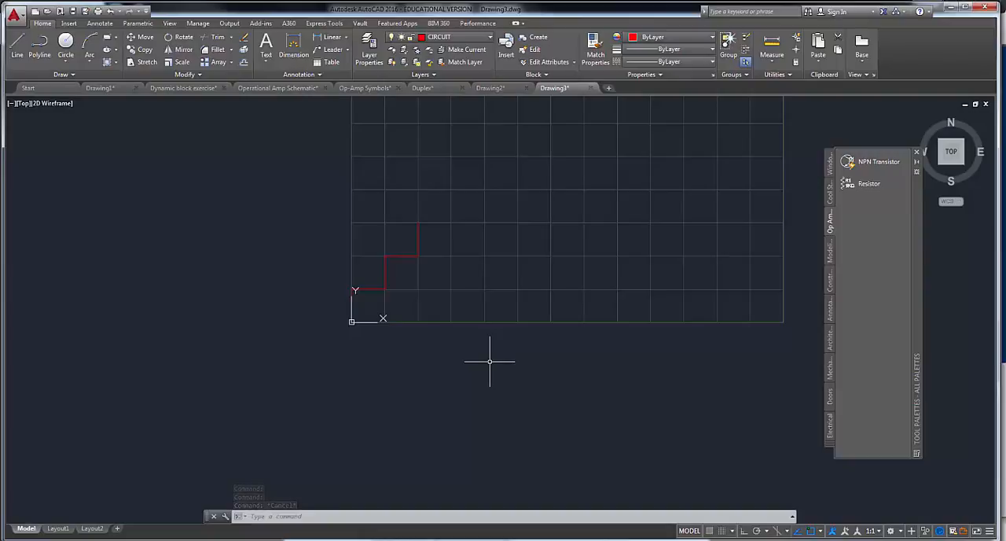
{"action": "left_click", "coordinate": [364, 87]}
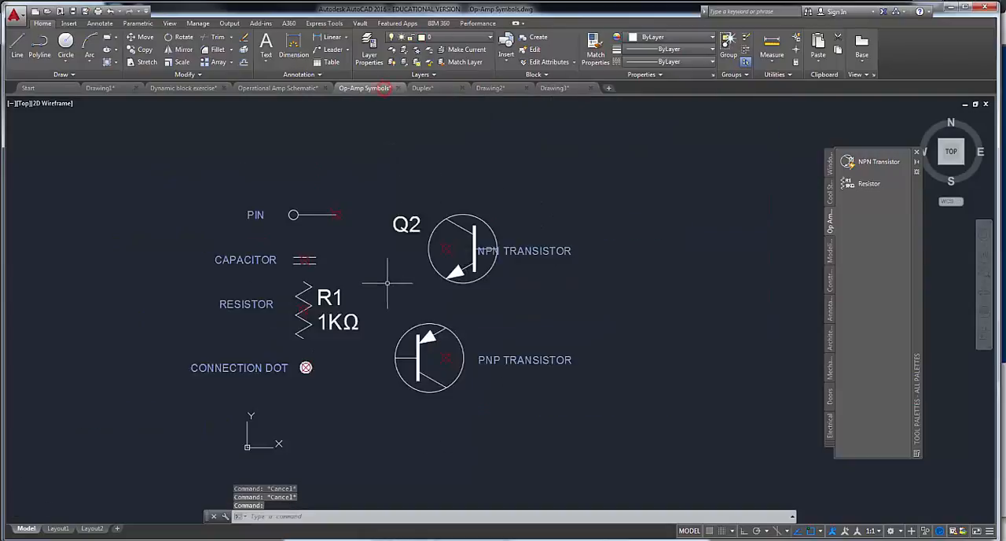
Step: Review the Operational Amp Schematic drawing, zooming out, then return to Drawing3
{"action": "left_click", "coordinate": [277, 87]}
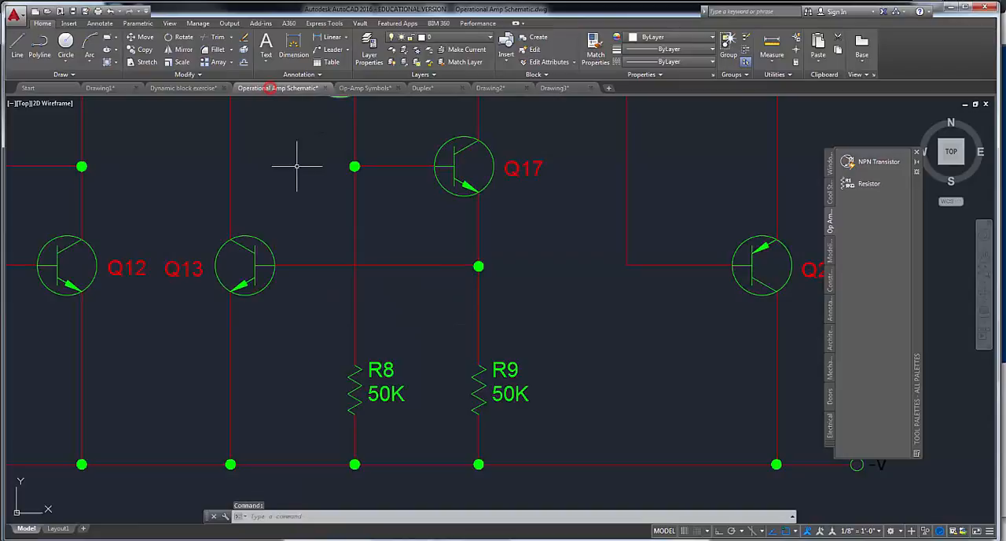
{"action": "scroll", "scroll_direction": "down", "scroll_amount": 3}
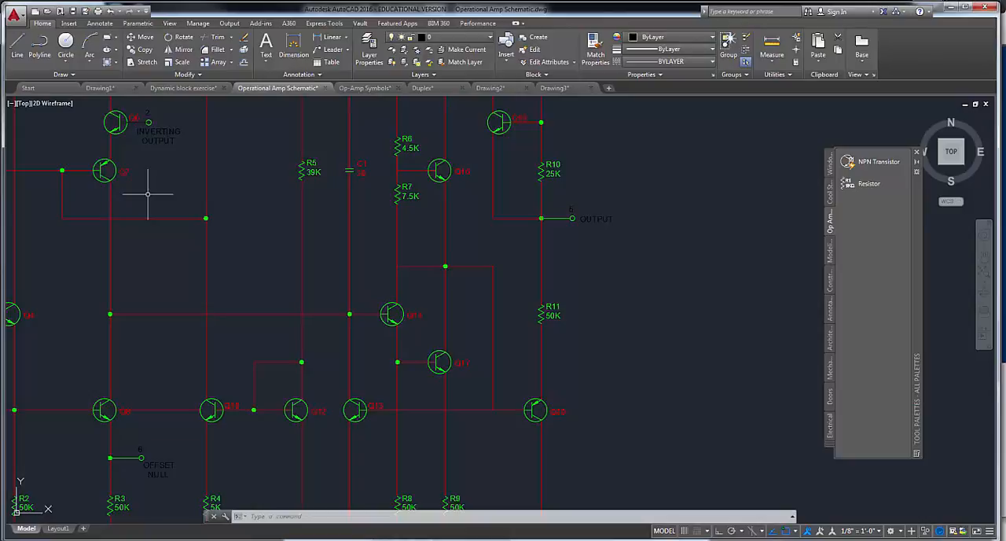
{"action": "left_click", "coordinate": [554, 87]}
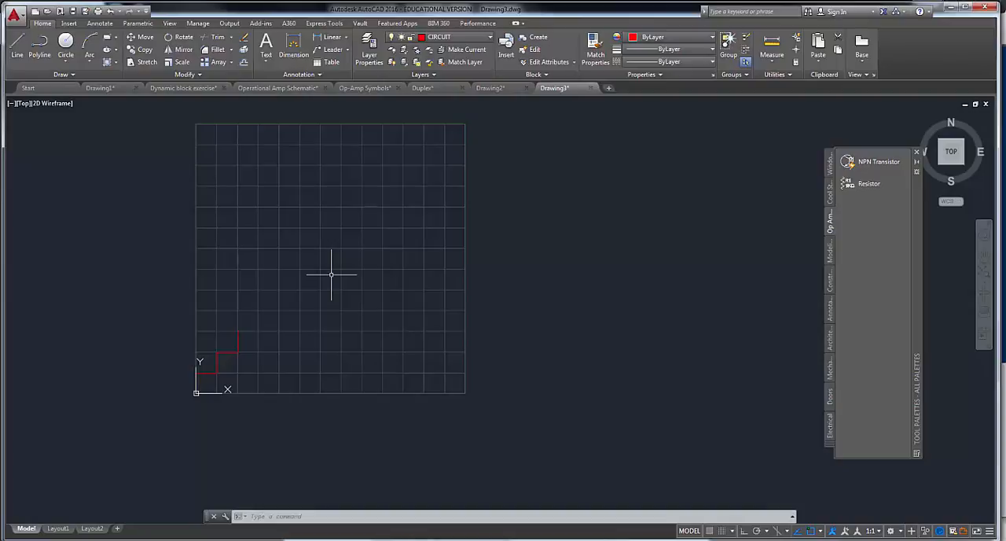
{"action": "mouse_move", "coordinate": [464, 282]}
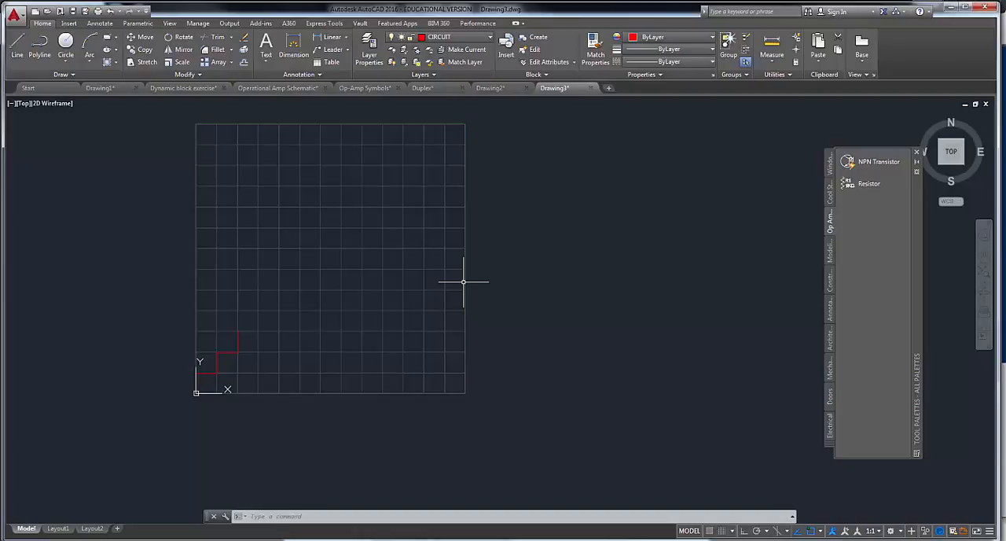
{"action": "mouse_move", "coordinate": [884, 102]}
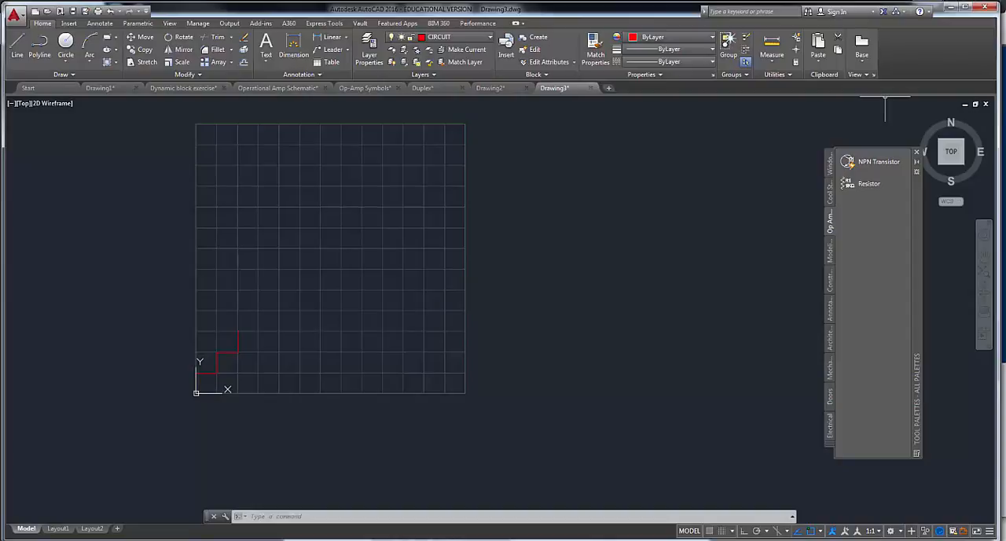